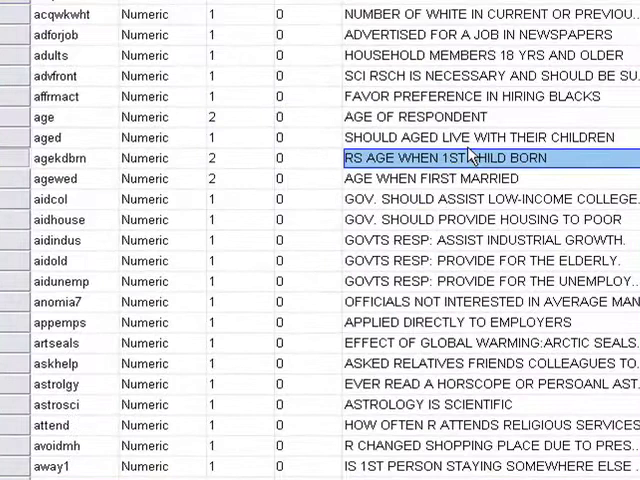
mouse_move(620, 137)
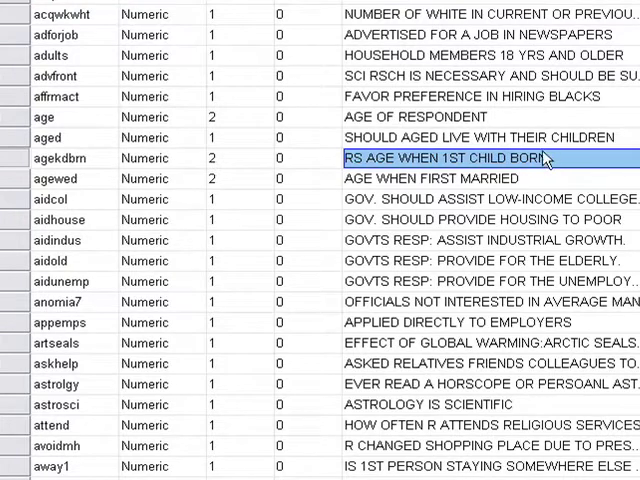
mouse_move(535, 158)
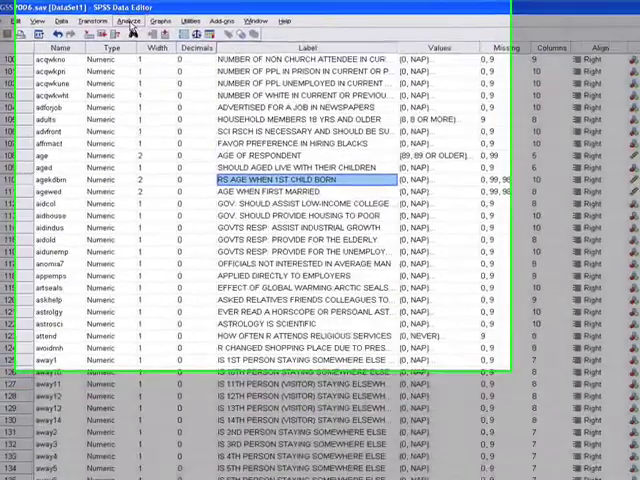
Open the Analyze menu toward Compare Means > One-Sample T Test.
click(151, 27)
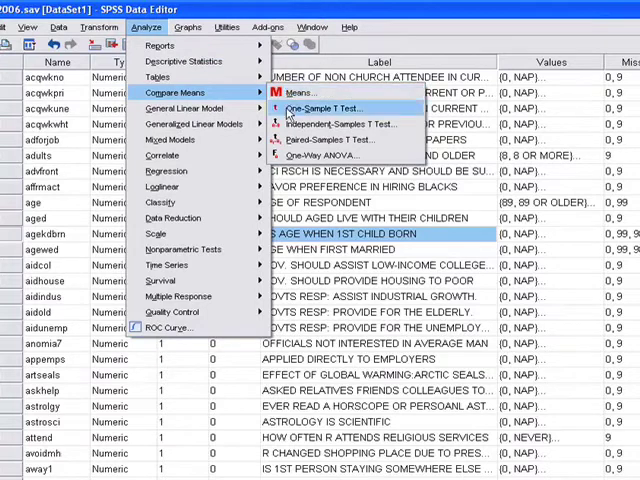
mouse_move(335, 123)
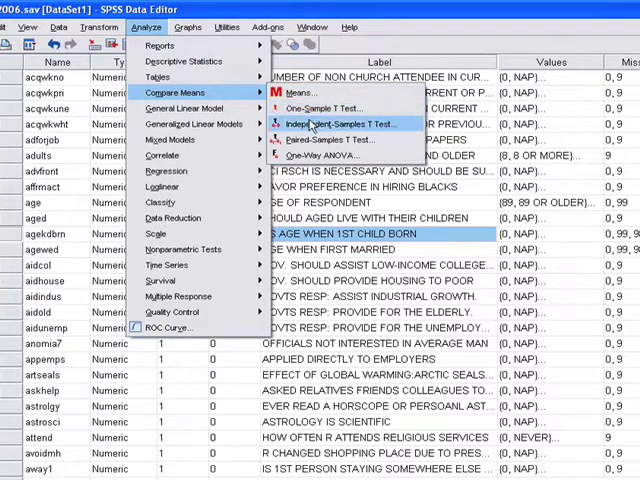
mouse_move(321, 139)
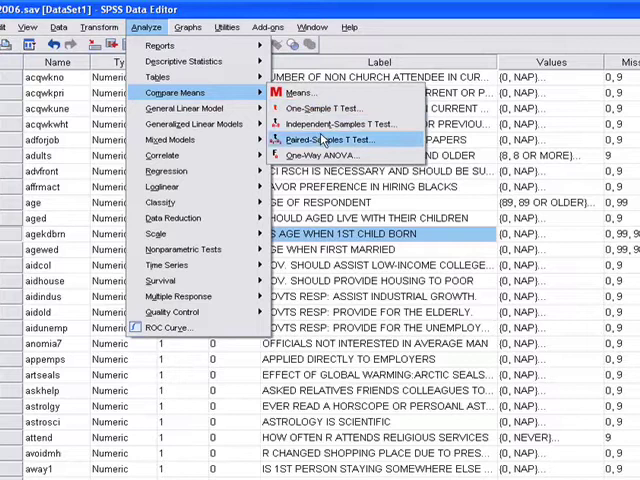
mouse_move(320, 109)
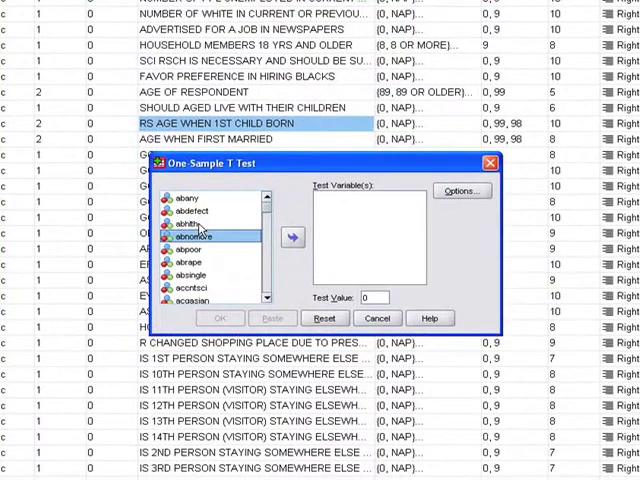
Make agekdbrn the test variable with a test value of 21.
scroll(down, 3)
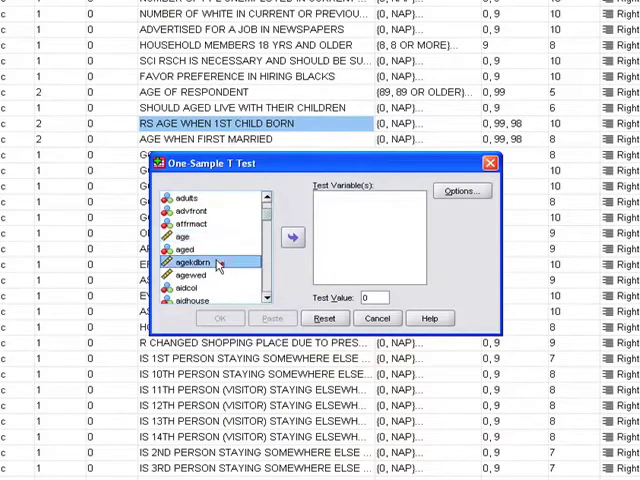
click(293, 237)
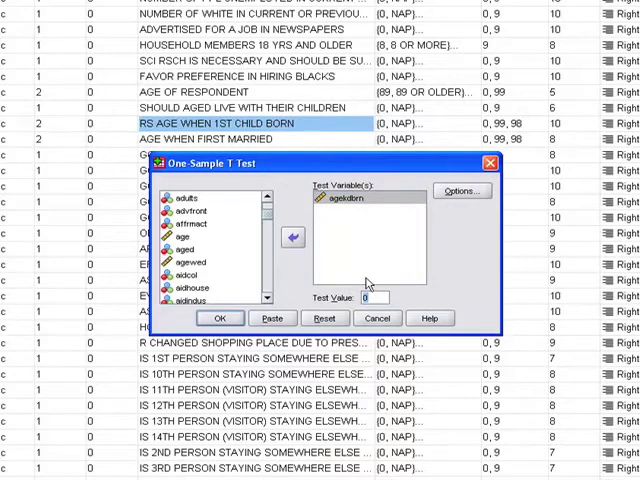
text(21)
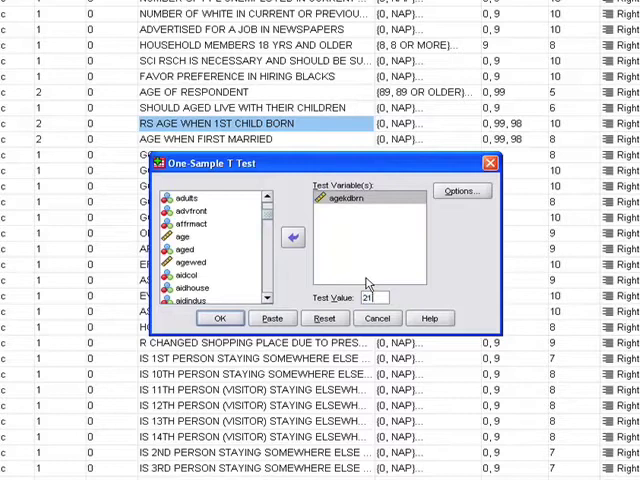
mouse_move(368, 285)
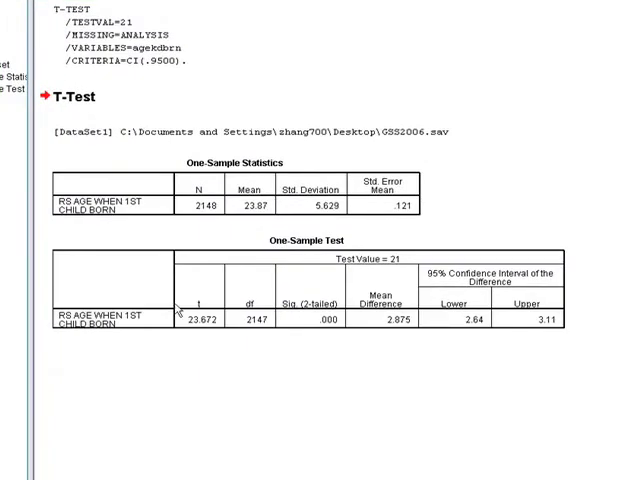
mouse_move(163, 240)
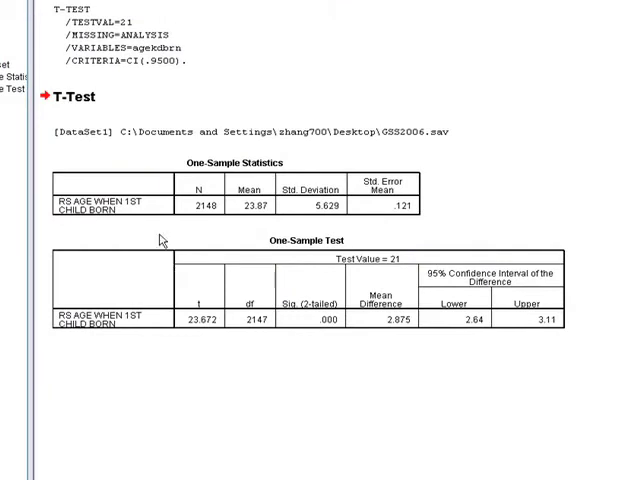
mouse_move(166, 210)
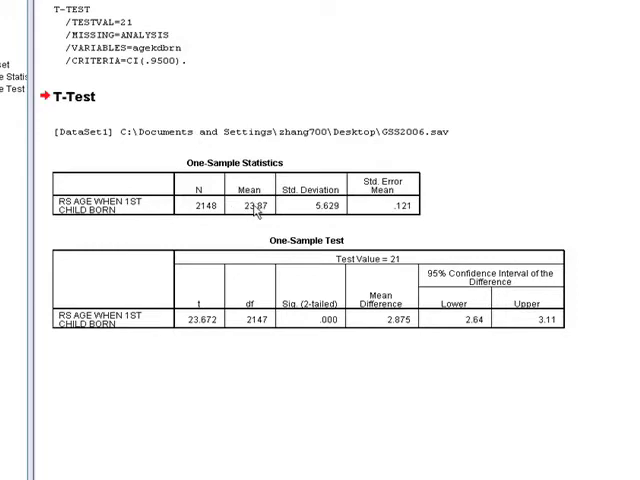
mouse_move(307, 208)
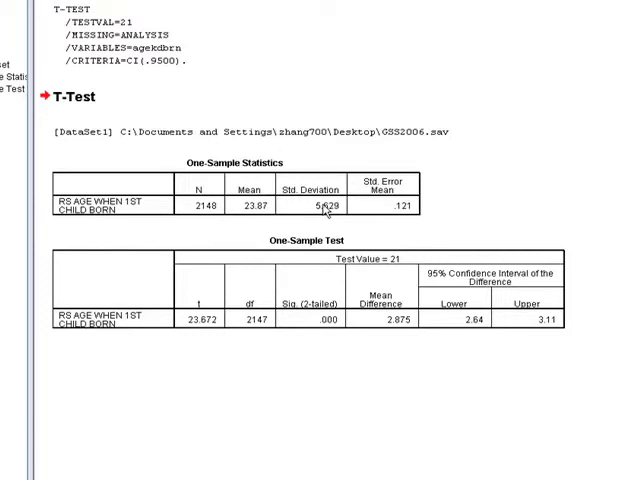
mouse_move(408, 203)
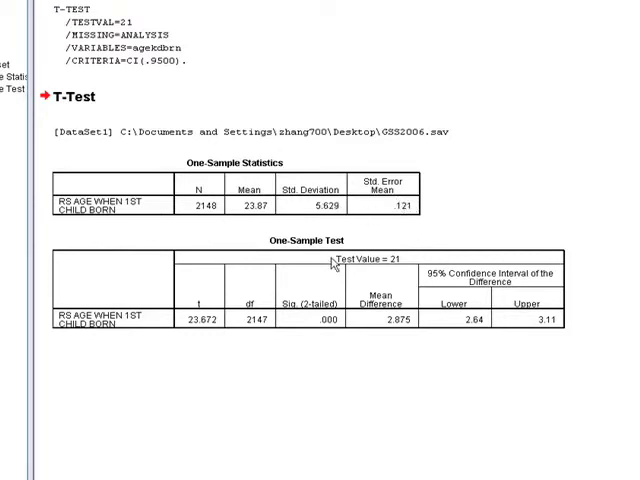
mouse_move(330, 261)
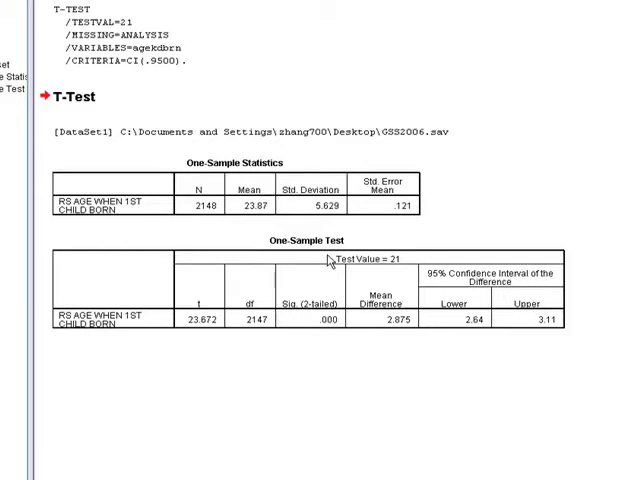
mouse_move(385, 268)
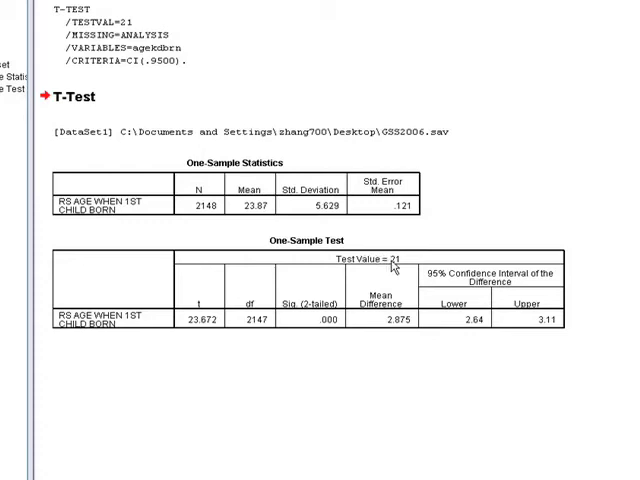
mouse_move(330, 240)
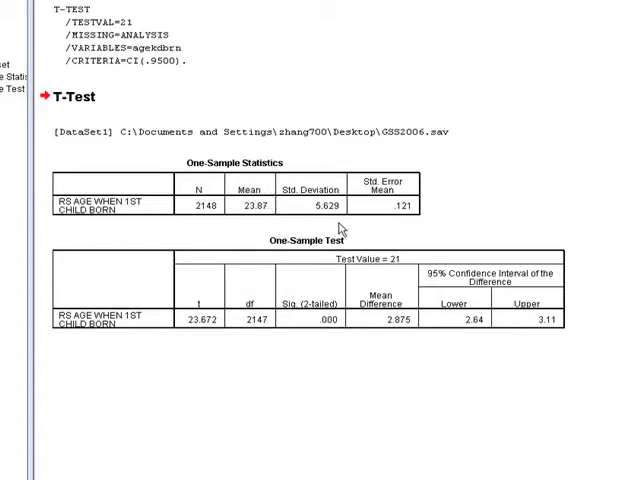
mouse_move(337, 224)
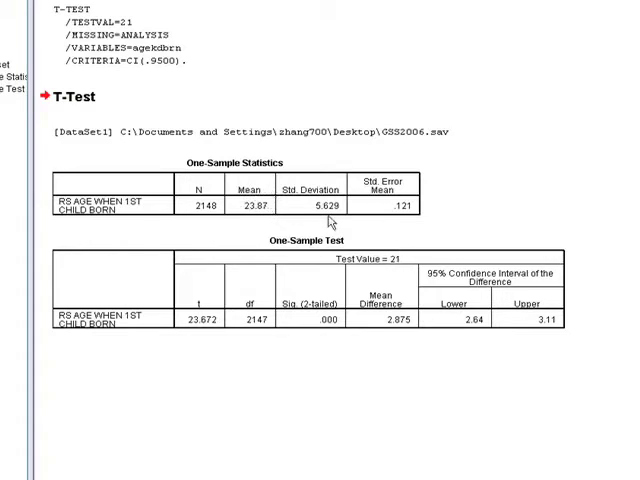
mouse_move(355, 238)
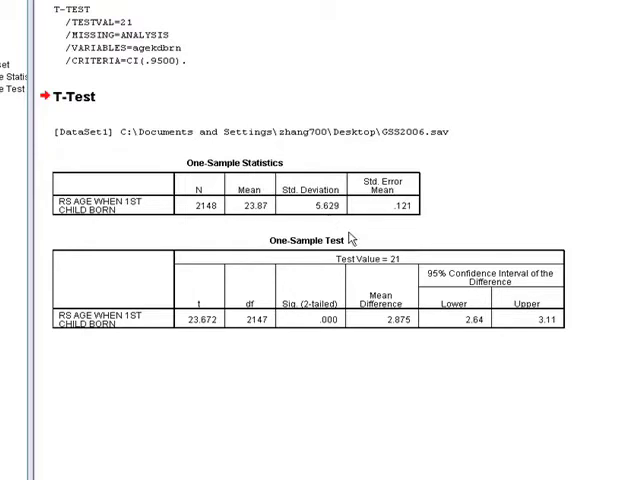
mouse_move(253, 293)
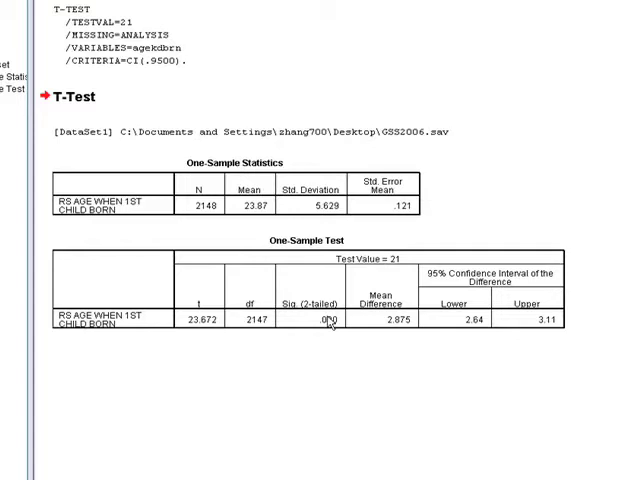
mouse_move(343, 318)
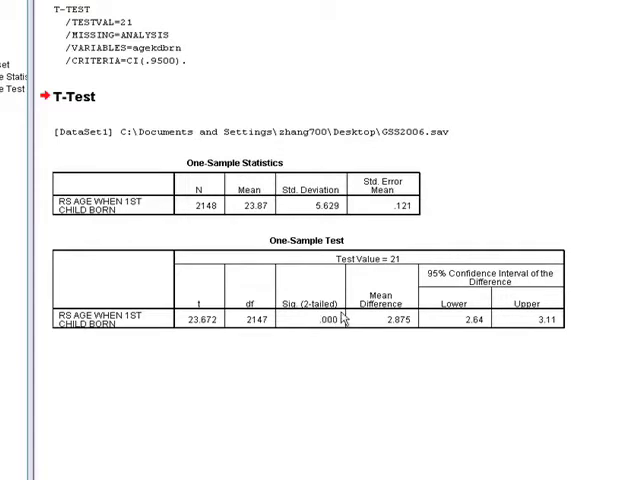
mouse_move(224, 288)
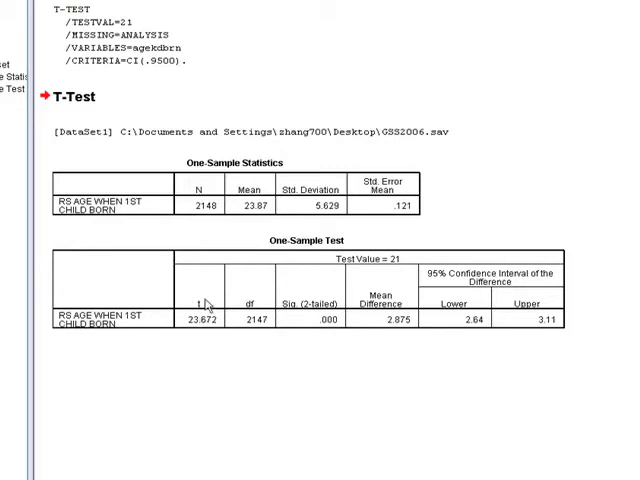
mouse_move(208, 306)
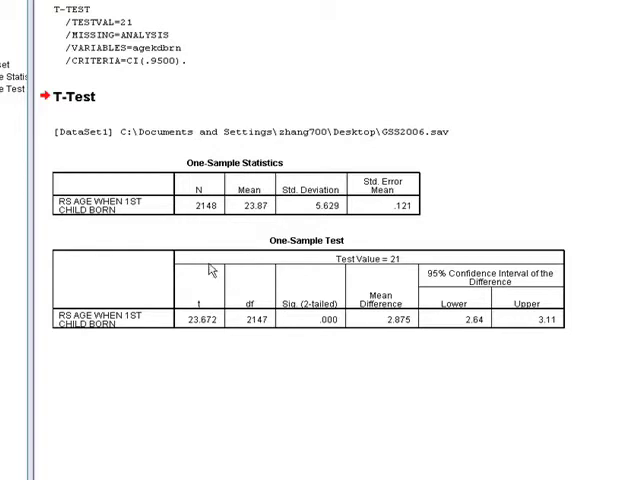
mouse_move(222, 292)
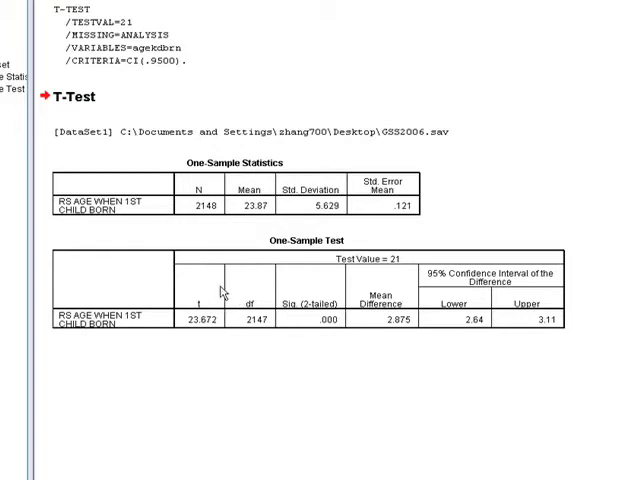
mouse_move(258, 285)
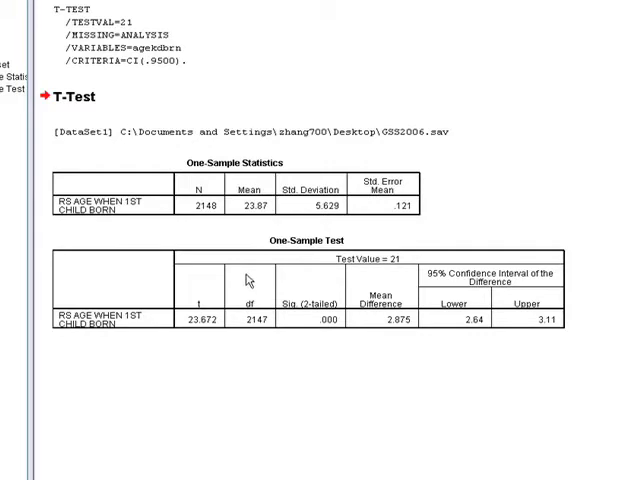
mouse_move(247, 280)
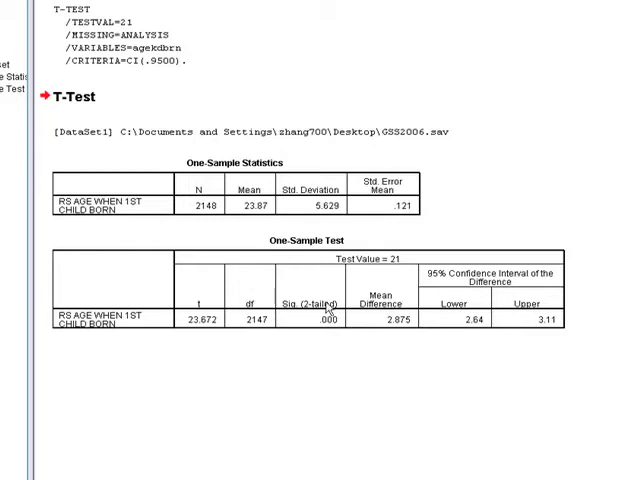
mouse_move(325, 318)
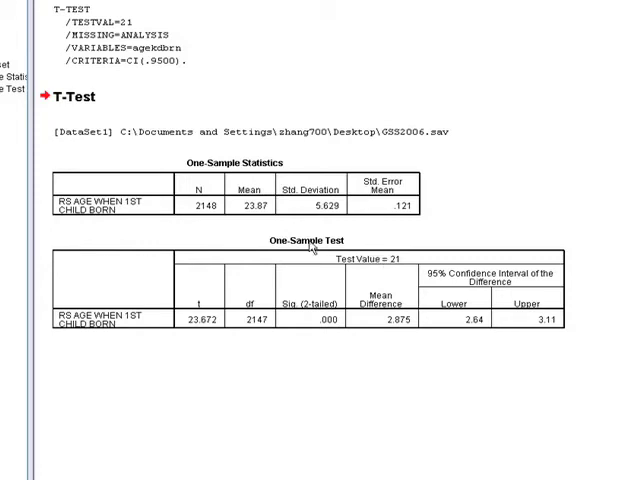
mouse_move(333, 318)
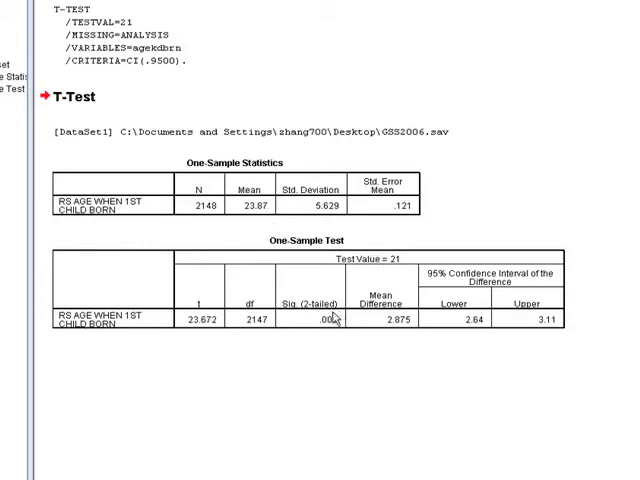
mouse_move(315, 285)
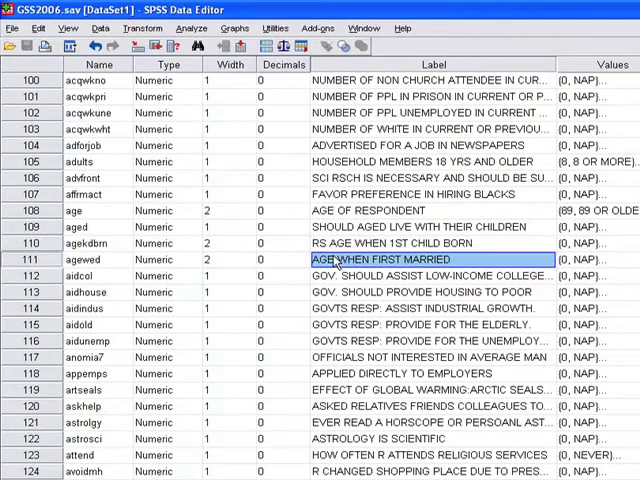
mouse_move(350, 260)
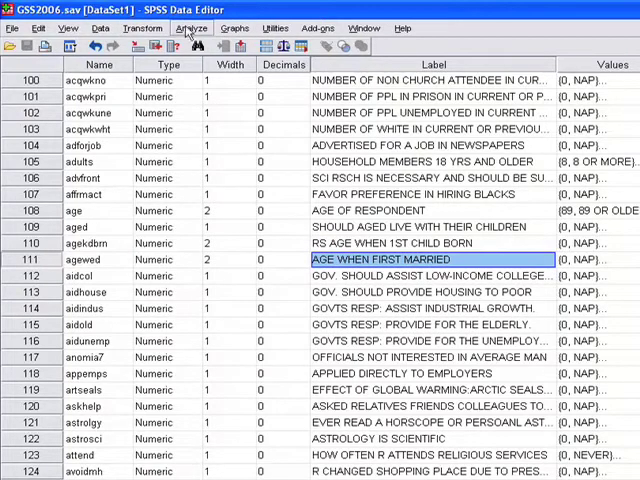
Open a new One-Sample T Test dialog from Analyze > Compare Means.
click(189, 27)
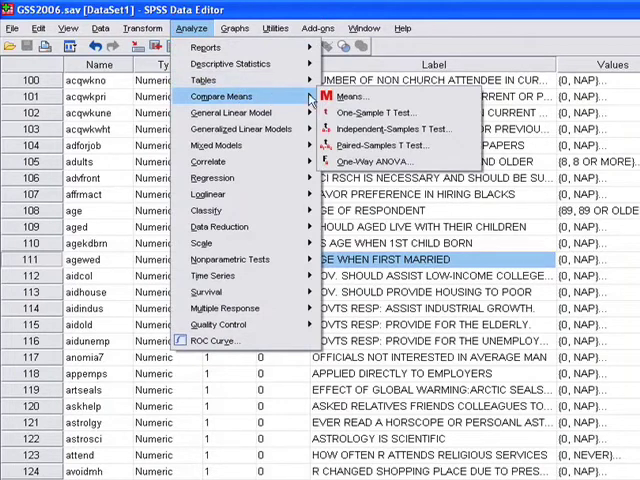
mouse_move(378, 112)
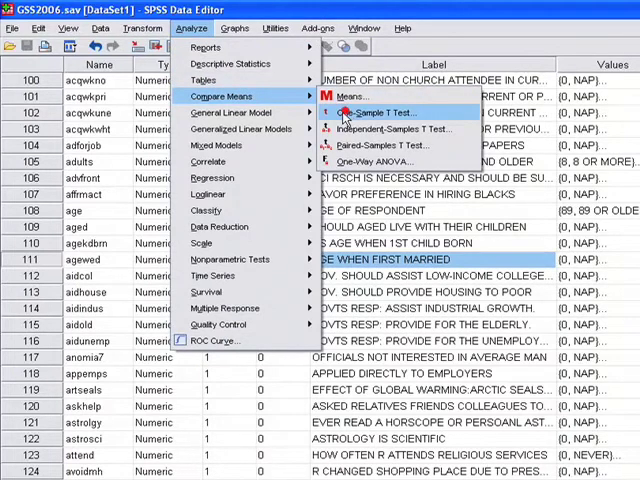
click(378, 112)
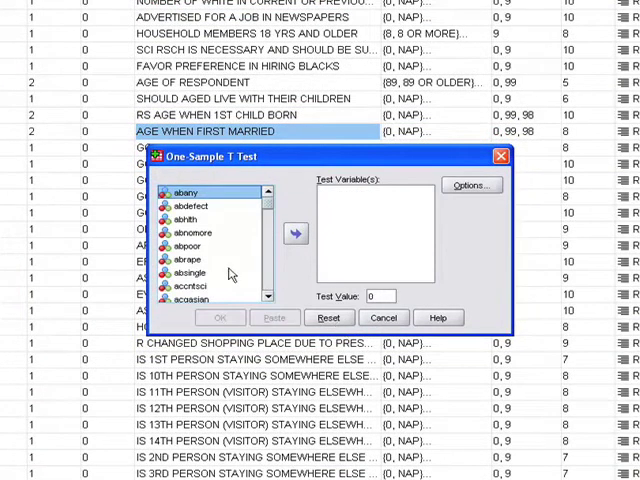
Test agewed against a test value of 23 and run it.
click(190, 272)
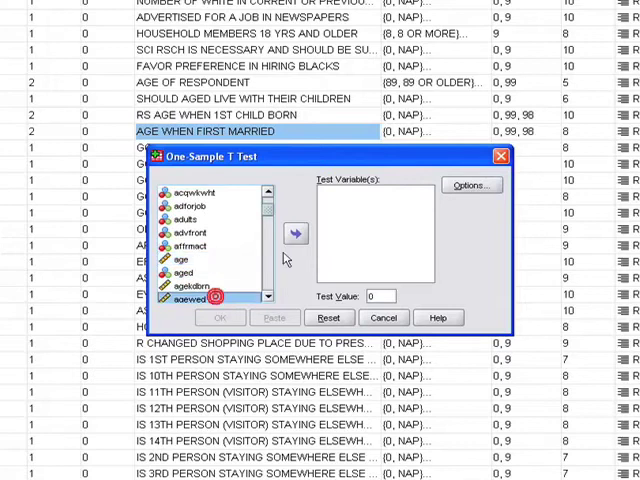
click(294, 232)
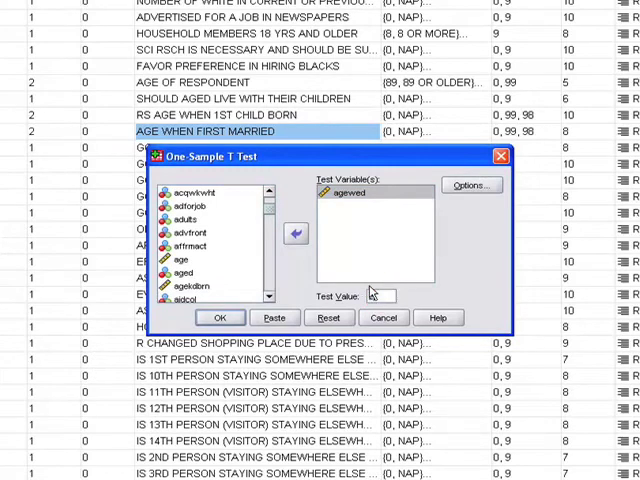
text(23)
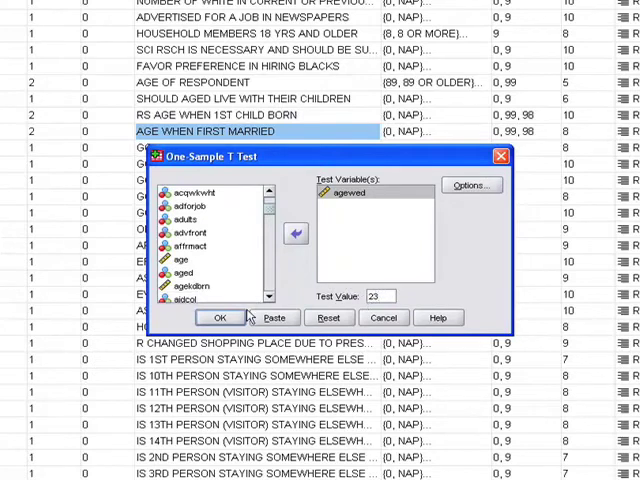
click(222, 317)
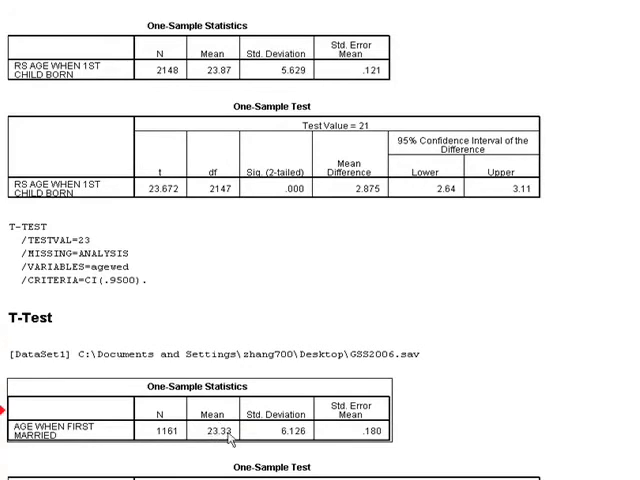
Scroll to the agewed results: t = 1.835, df 1160, p = .067.
scroll(down, 3)
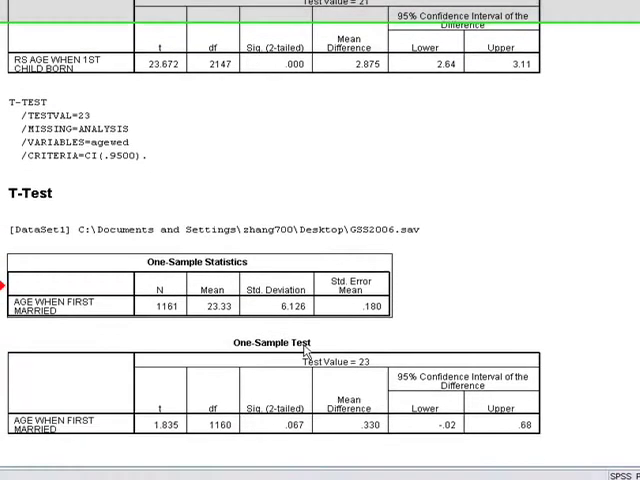
scroll(down, 3)
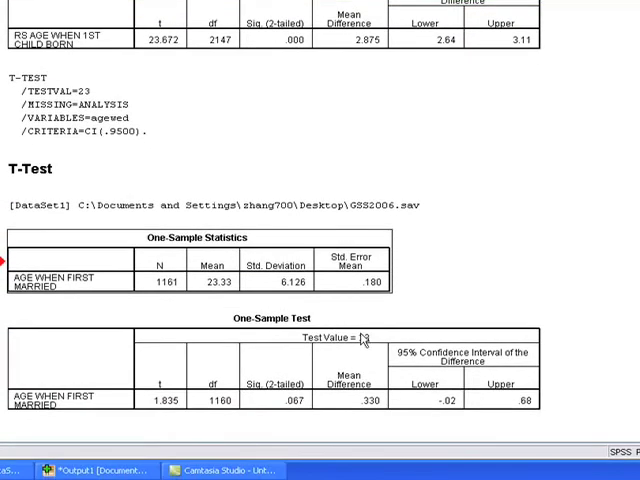
mouse_move(247, 301)
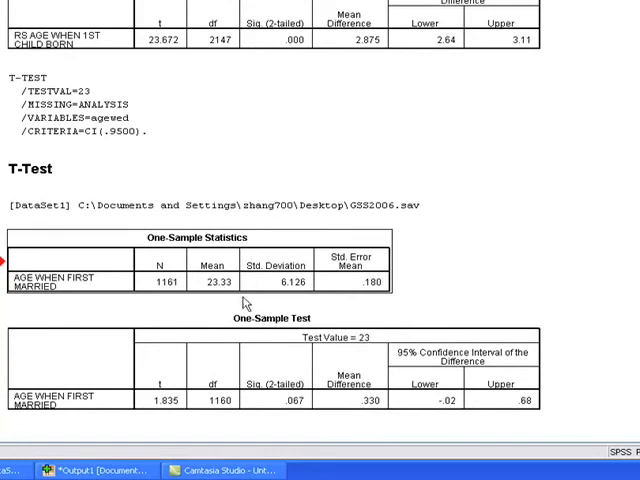
mouse_move(243, 305)
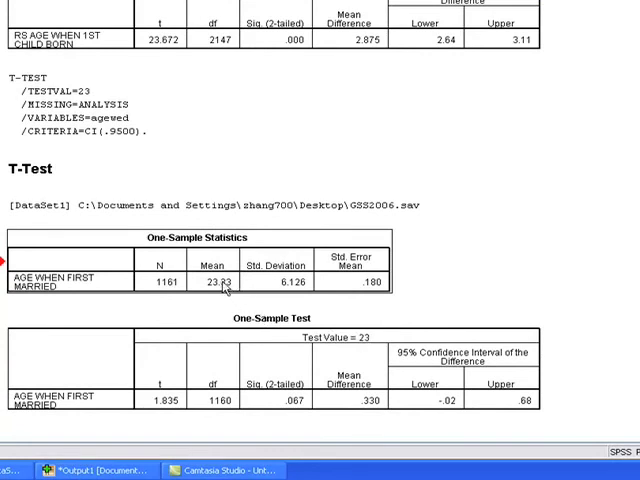
mouse_move(352, 324)
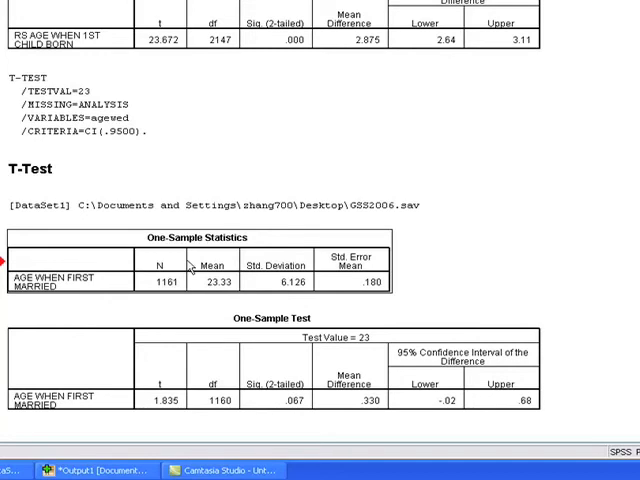
mouse_move(180, 402)
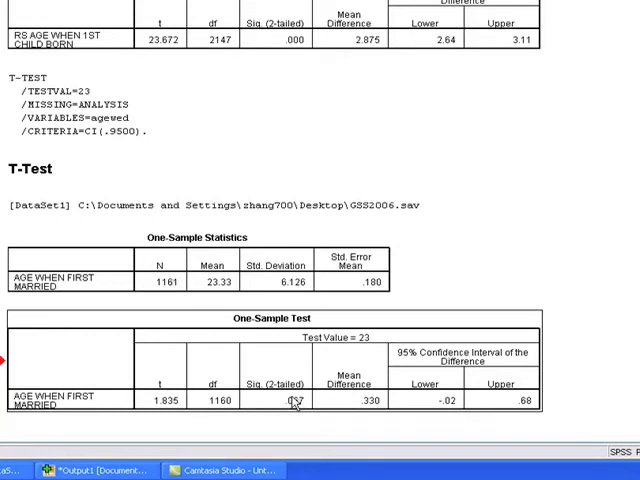
mouse_move(293, 403)
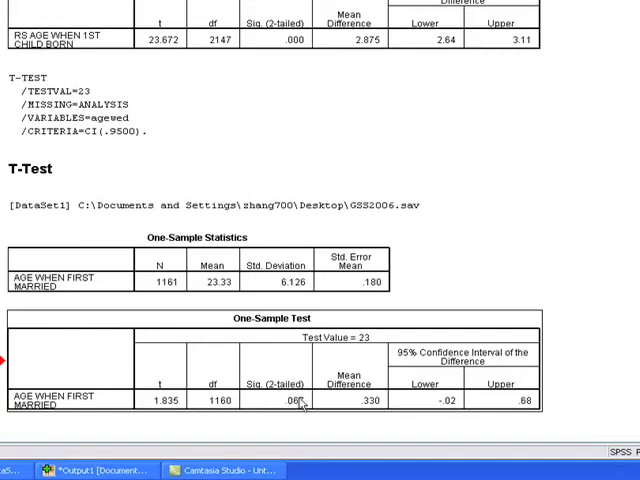
mouse_move(290, 402)
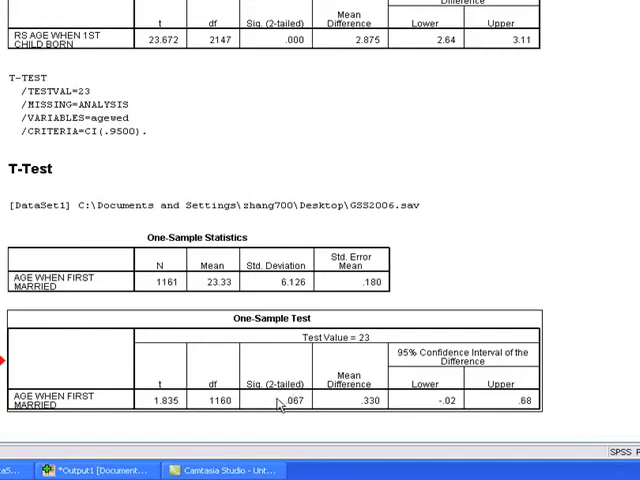
mouse_move(290, 402)
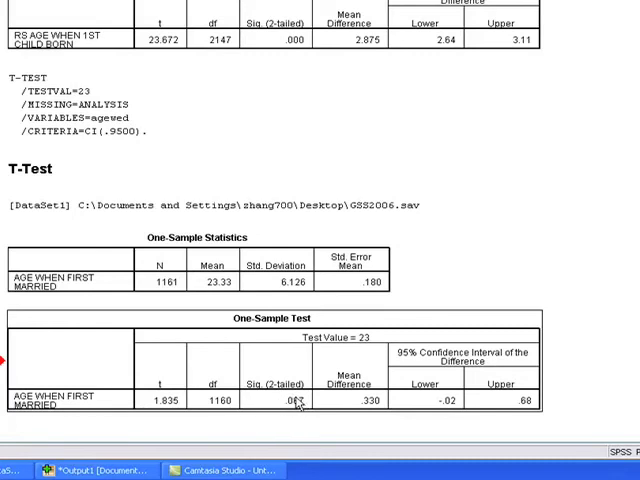
mouse_move(350, 340)
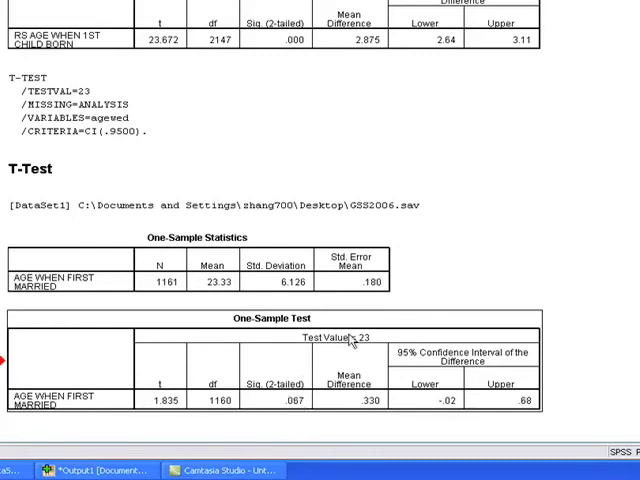
mouse_move(303, 368)
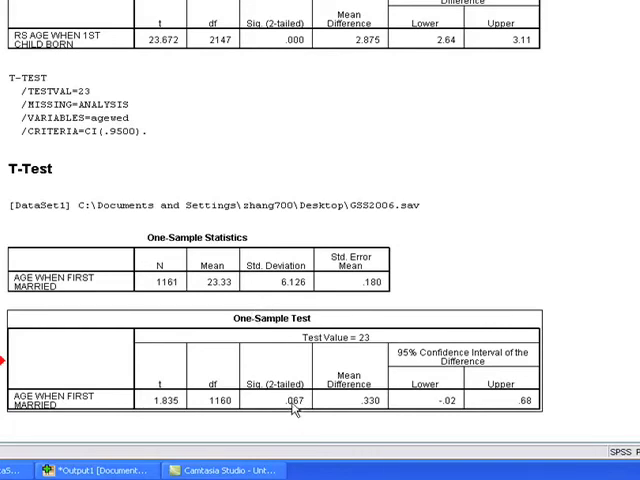
mouse_move(290, 405)
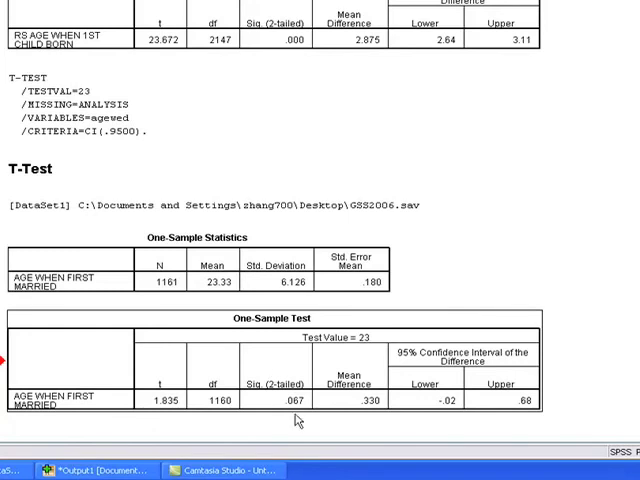
scroll(up, 3)
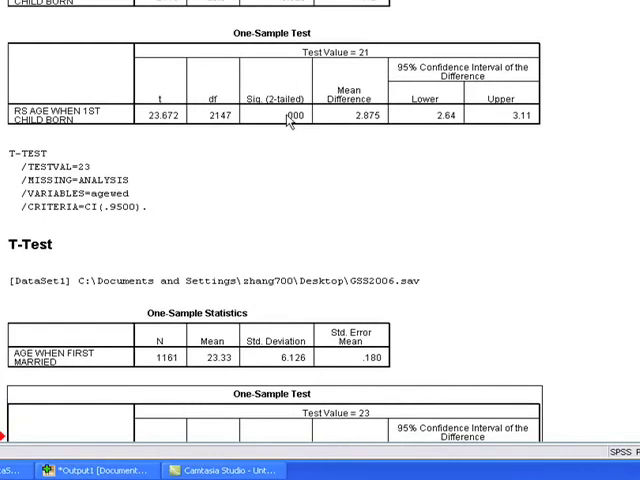
scroll(down, 3)
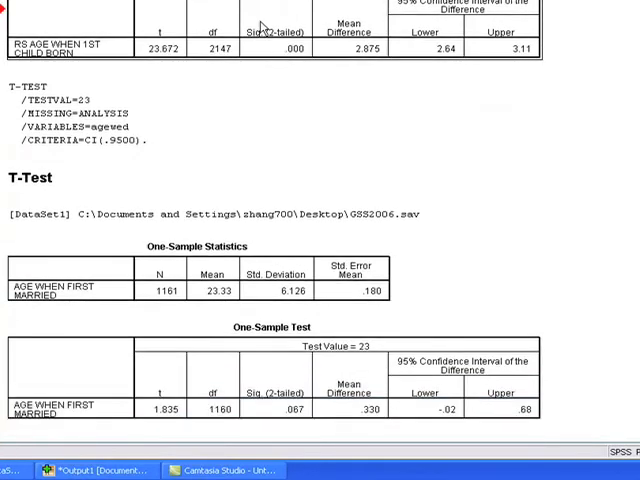